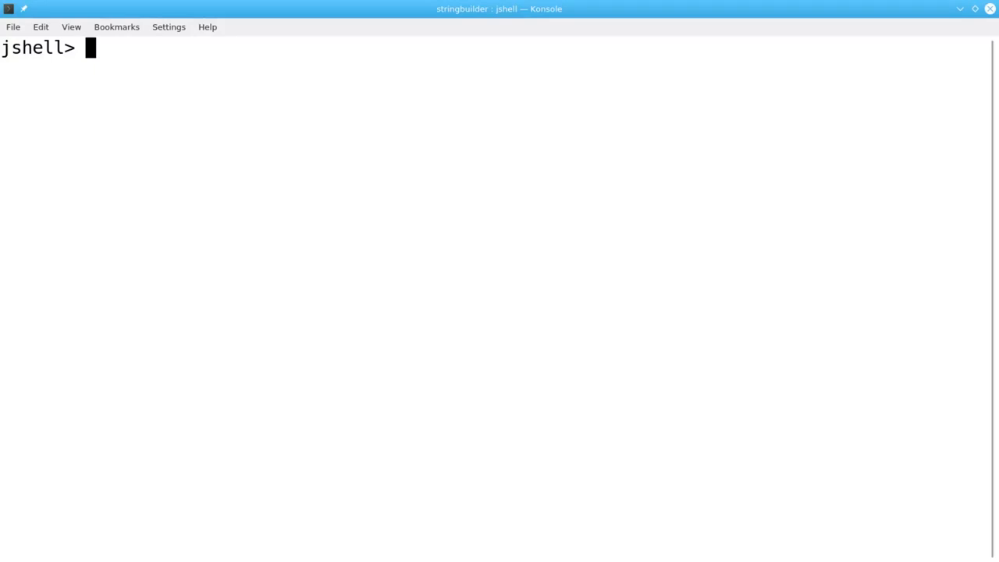
Create StringBuilder s initialised with "abcdefghij".
text(StringBuilder)
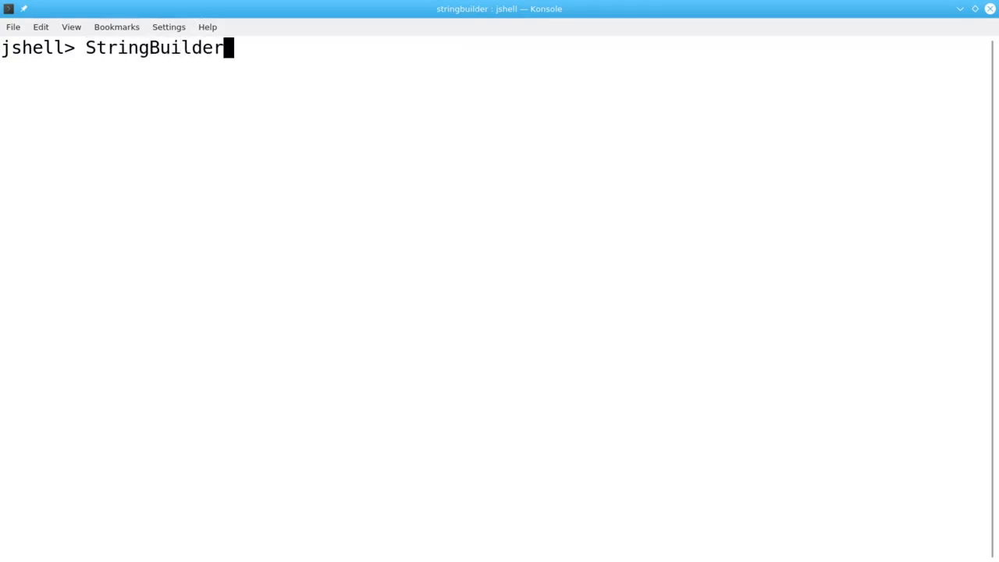
text(s = new)
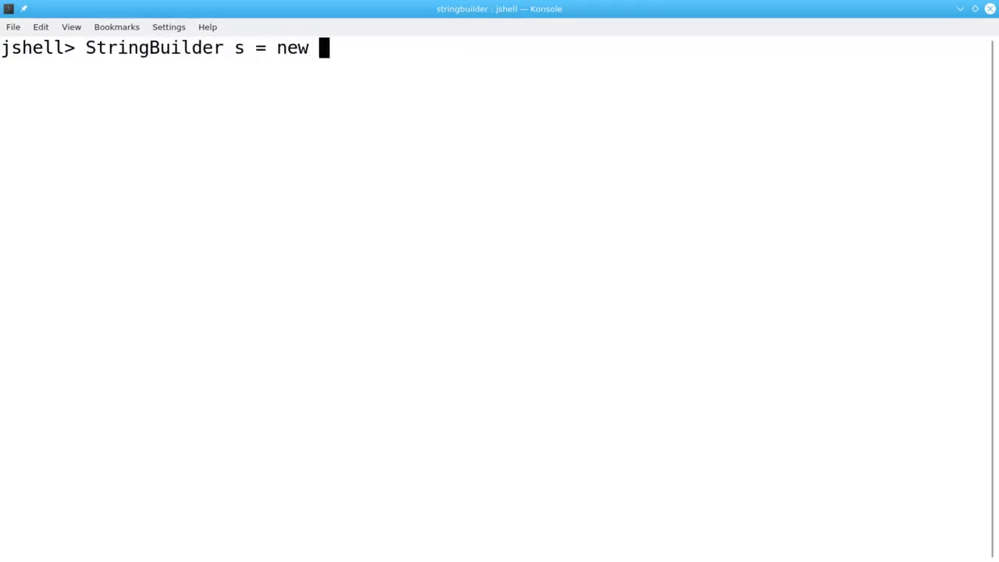
text(StringBuilder("abcd)
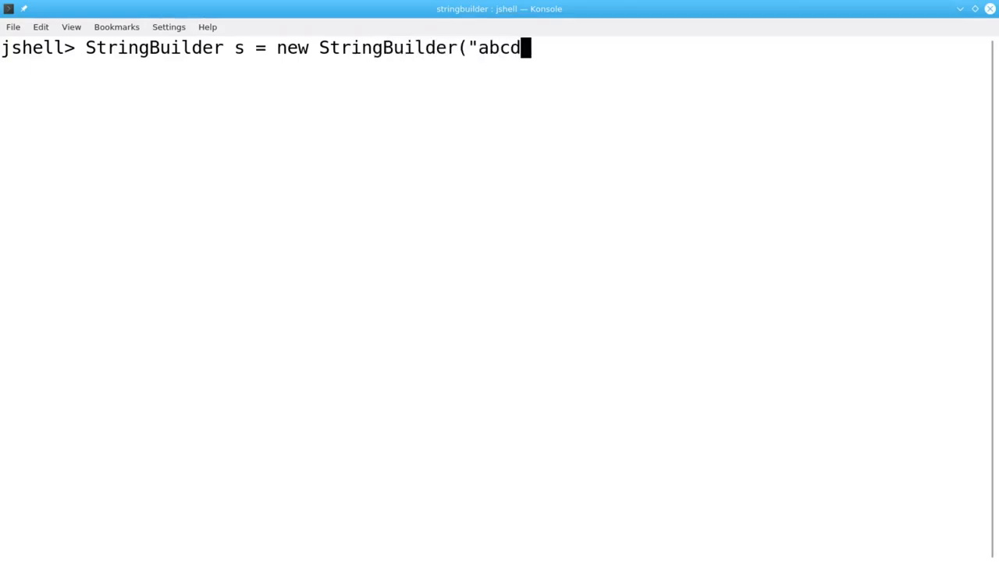
text(efghij");)
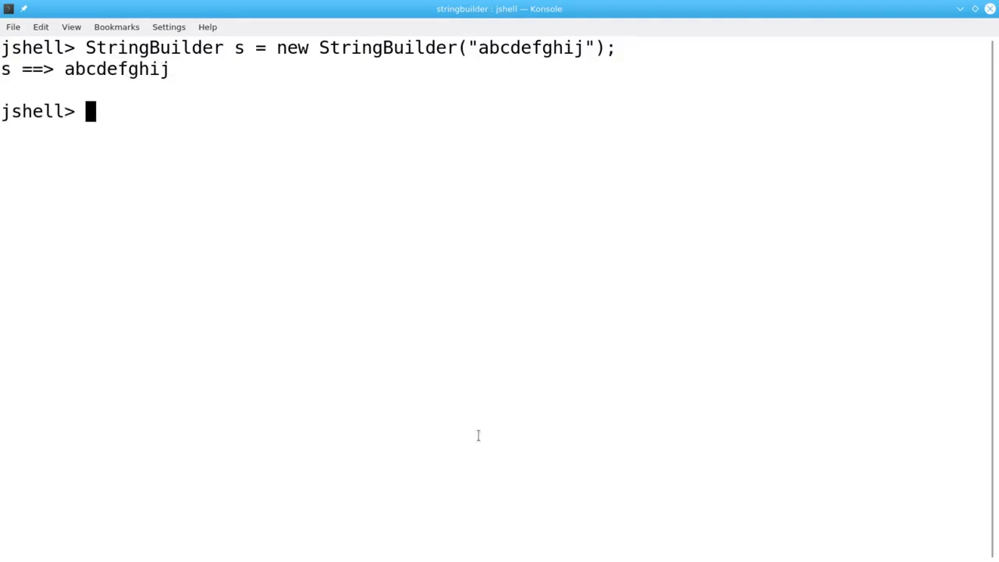
Append "klmn" to s, yielding abcdefghijklmn.
text(s.append)
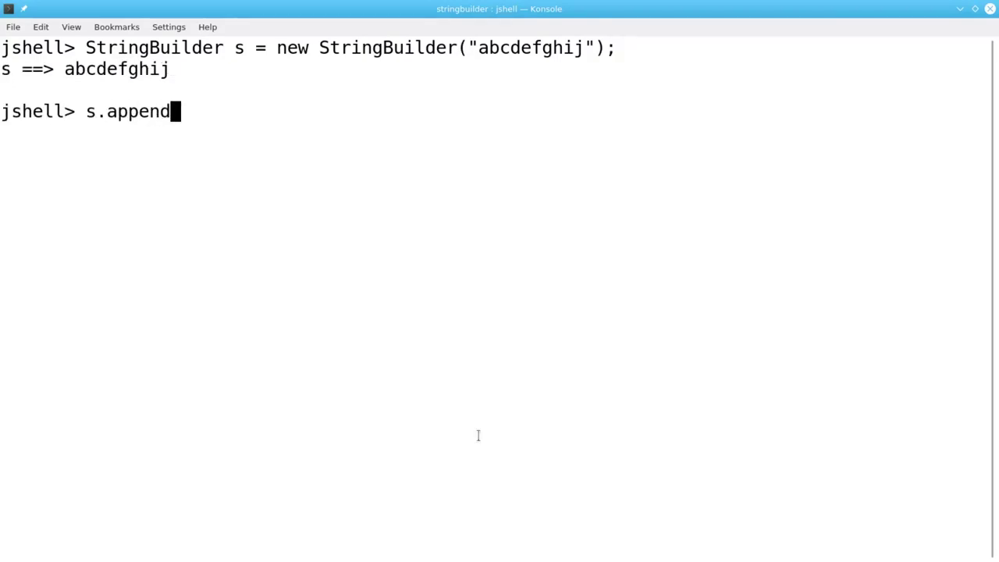
text(("klmn")
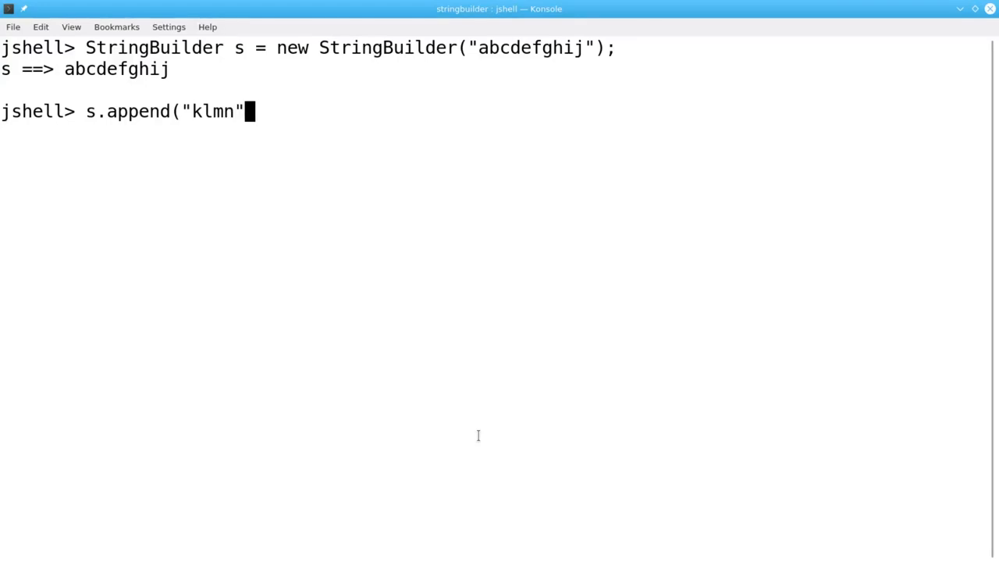
text();)
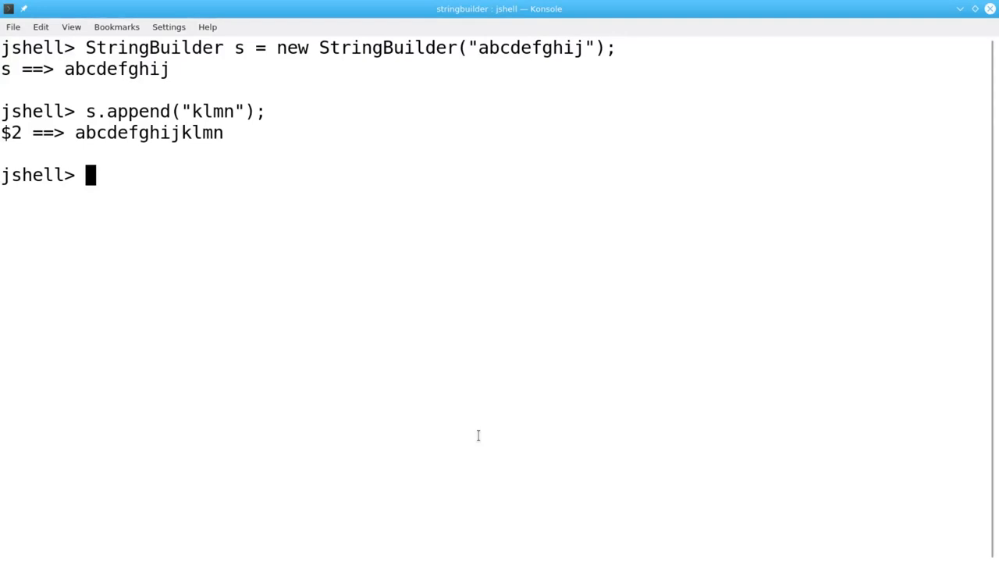
Run s.delete(2, 6) to remove cdef, leaving abghijklmn.
text(s.dele)
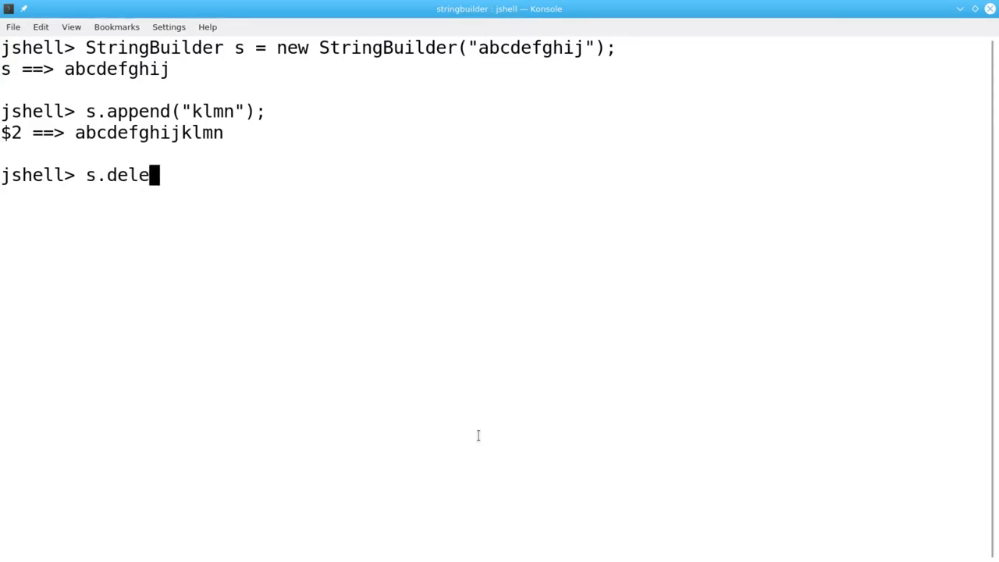
text(te()
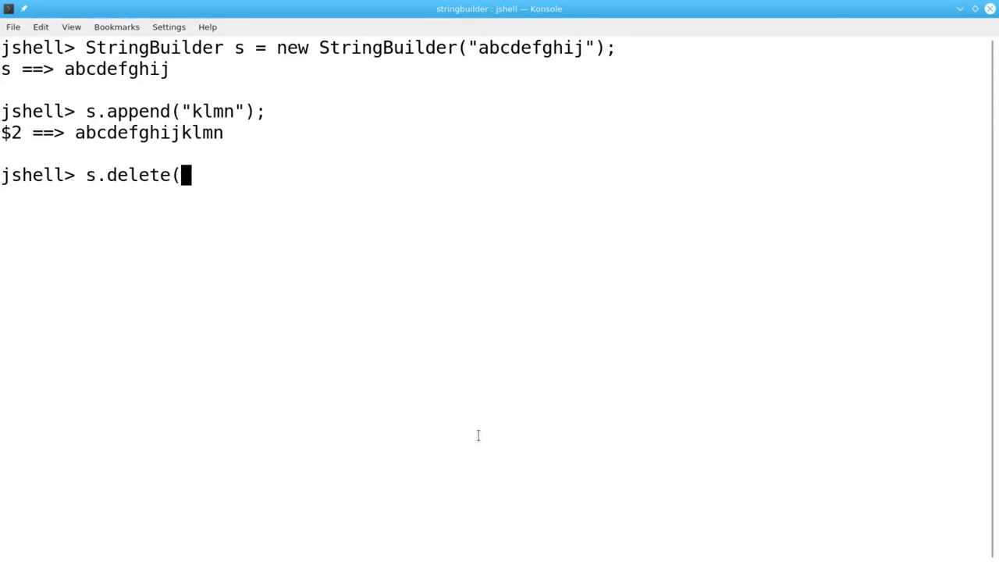
text(2, 6))
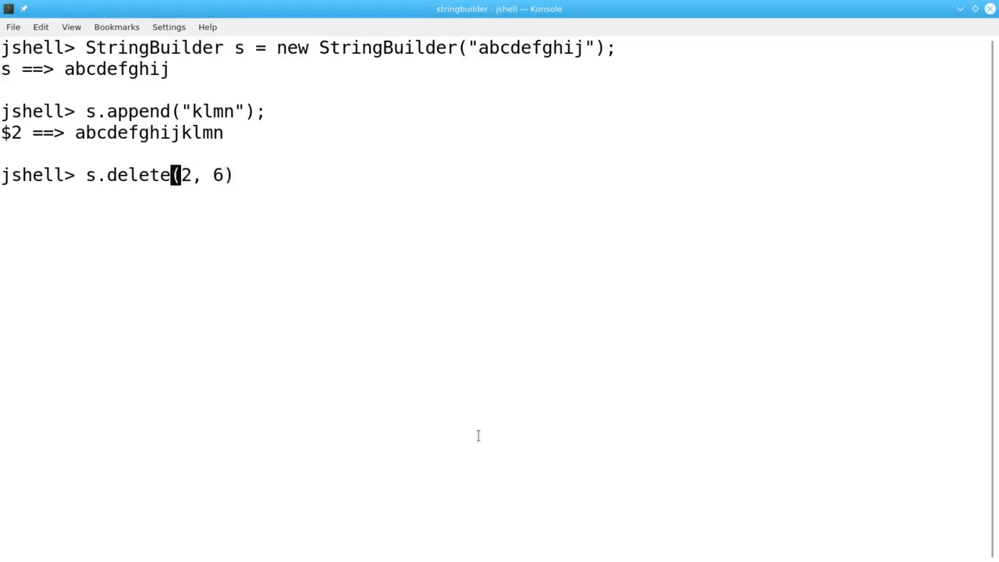
text(;)
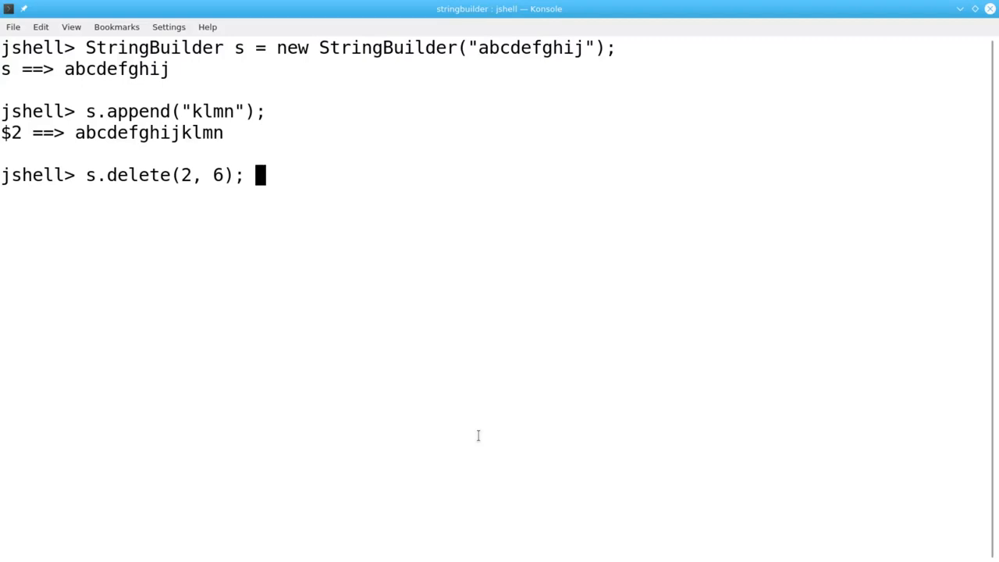
key(Return)
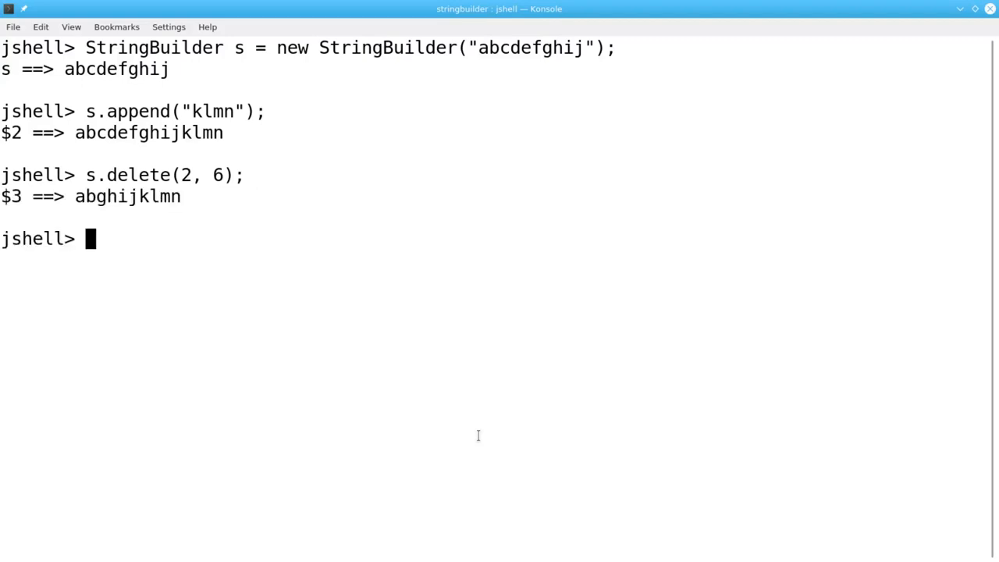
Insert "new" at index 2 of s, giving abnewghijklmn.
text(s.insert)
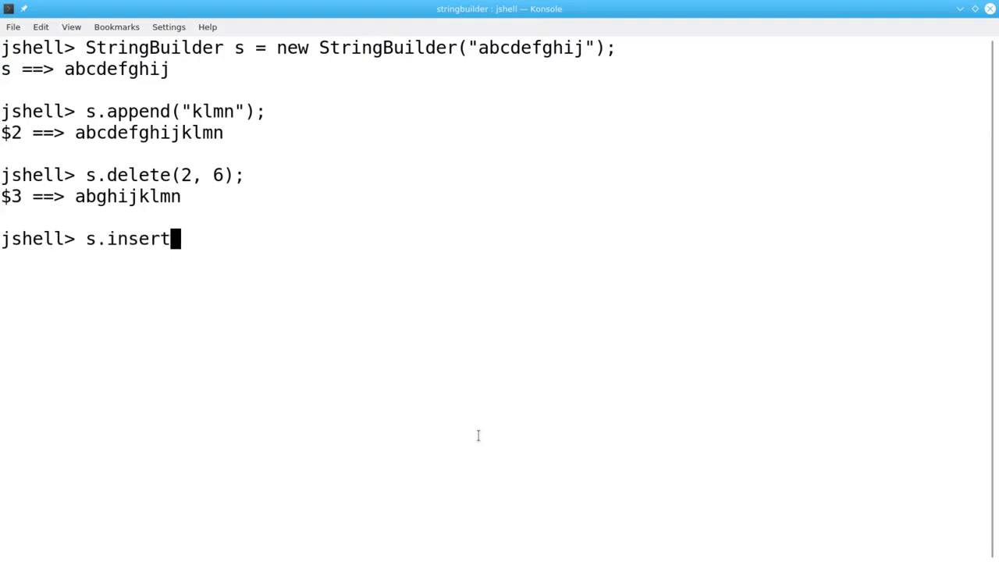
text(()
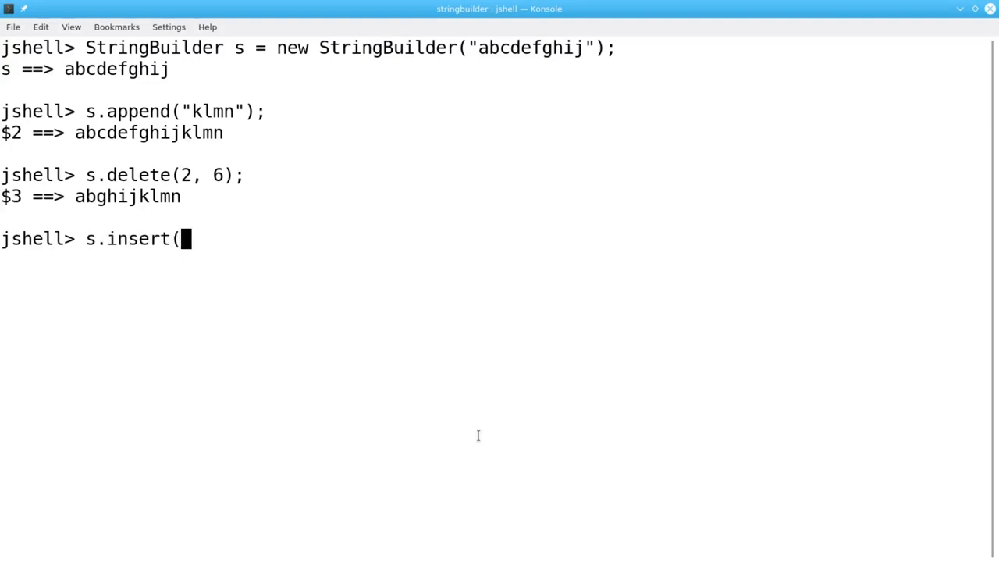
text(2, ")
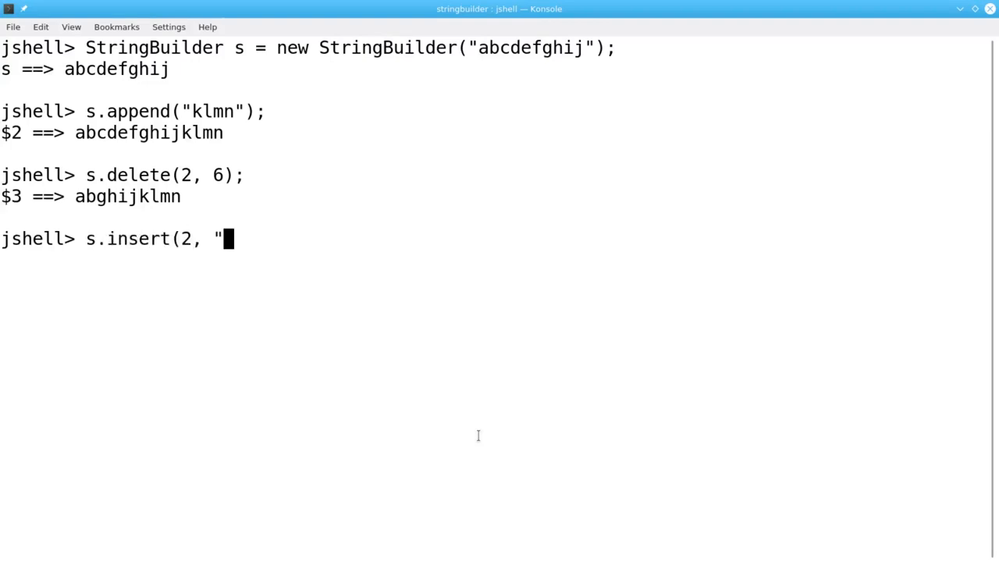
text(new");)
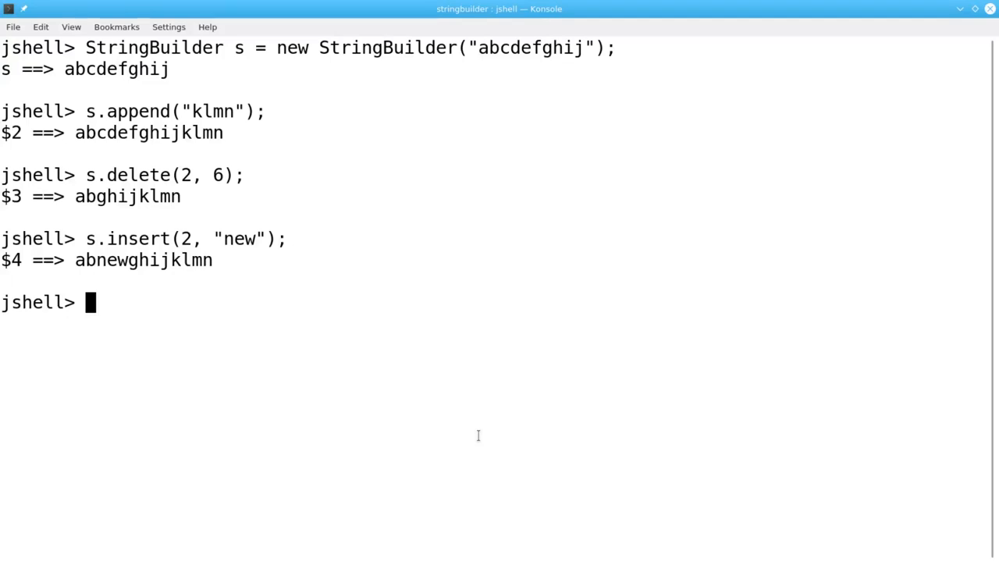
Insert 17 * 4 at index 0 of s, giving 68abnewghijklmn.
text(s.insert)
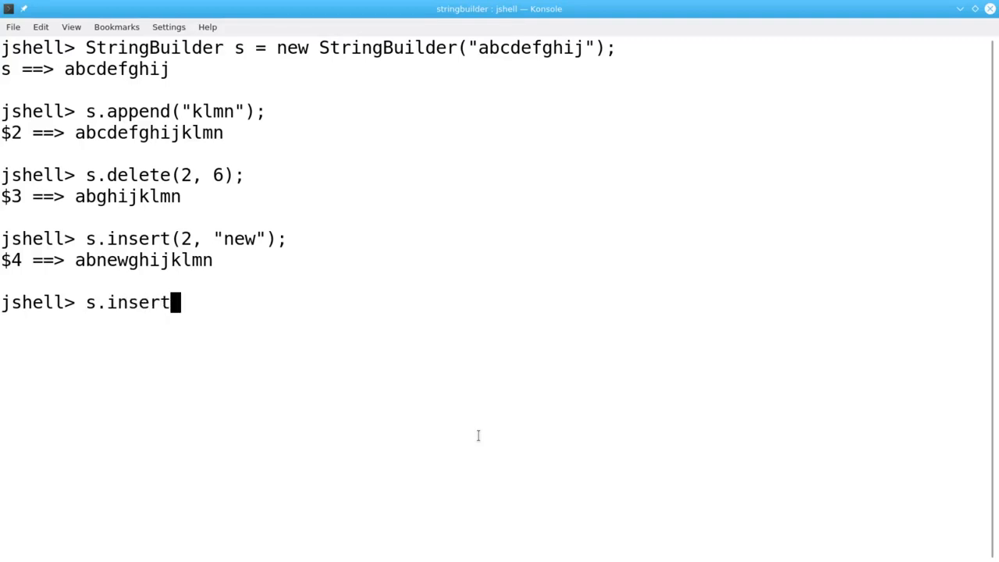
text((0,)
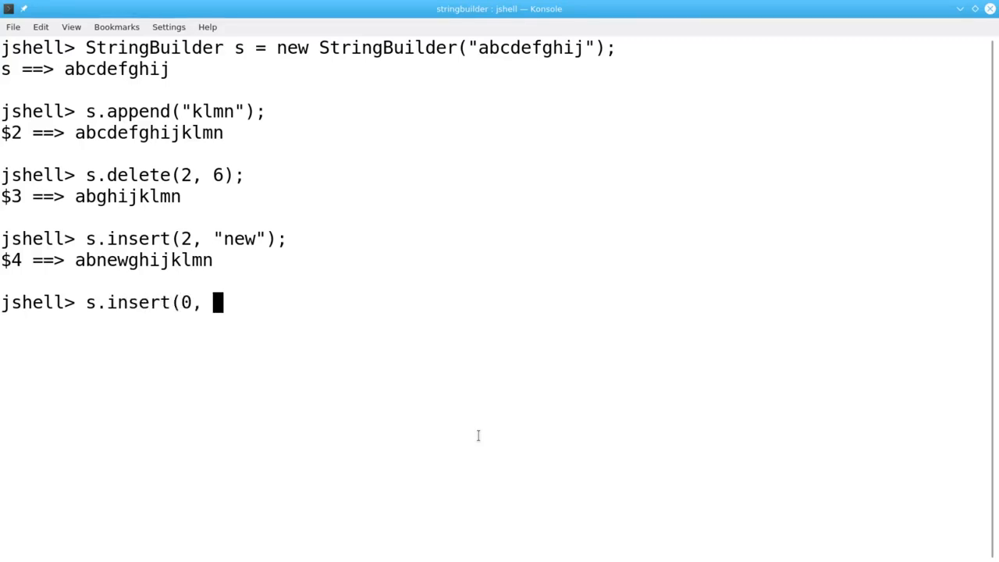
text(17 * 4))
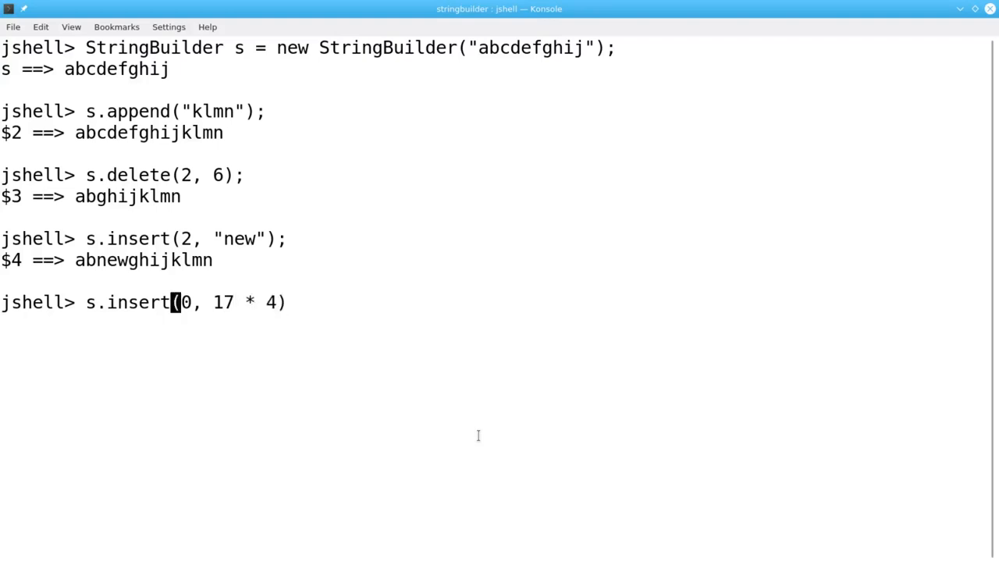
key(Return)
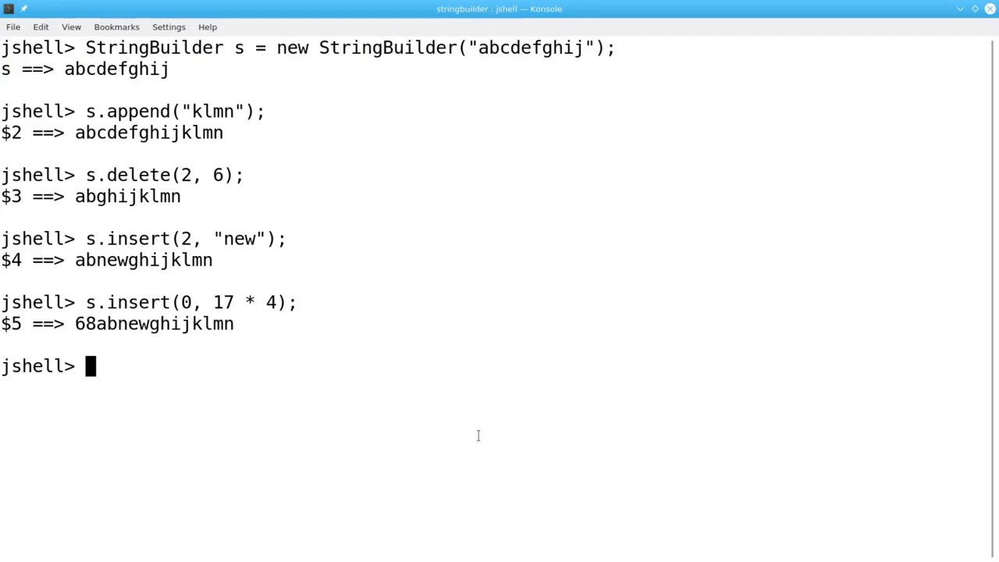
Run s.replace(4, 7, "*replaced*") giving 68ab*replaced*ghijklmn, then clear the terminal.
text(s.replace()
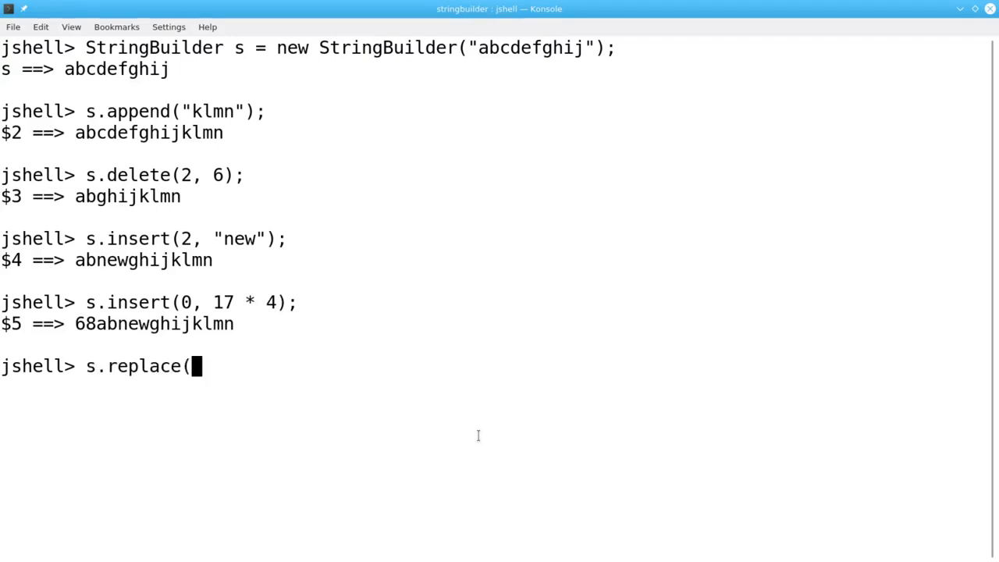
text(4)
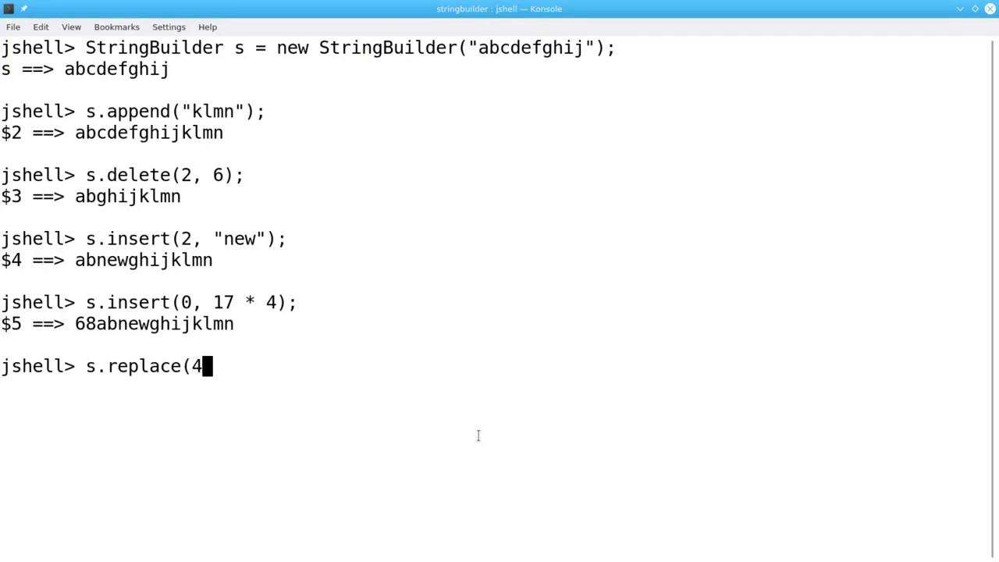
text(, 7,)
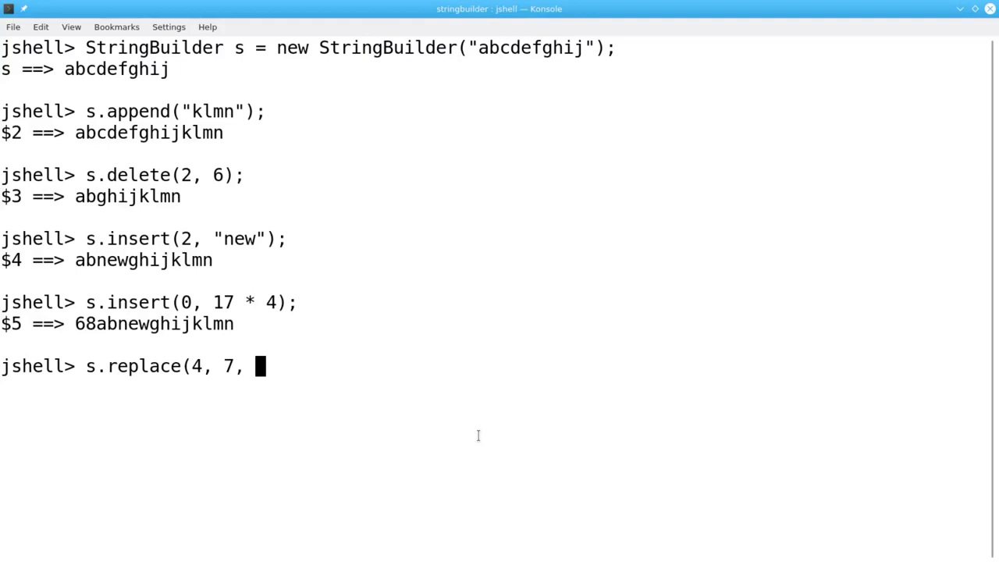
text(")
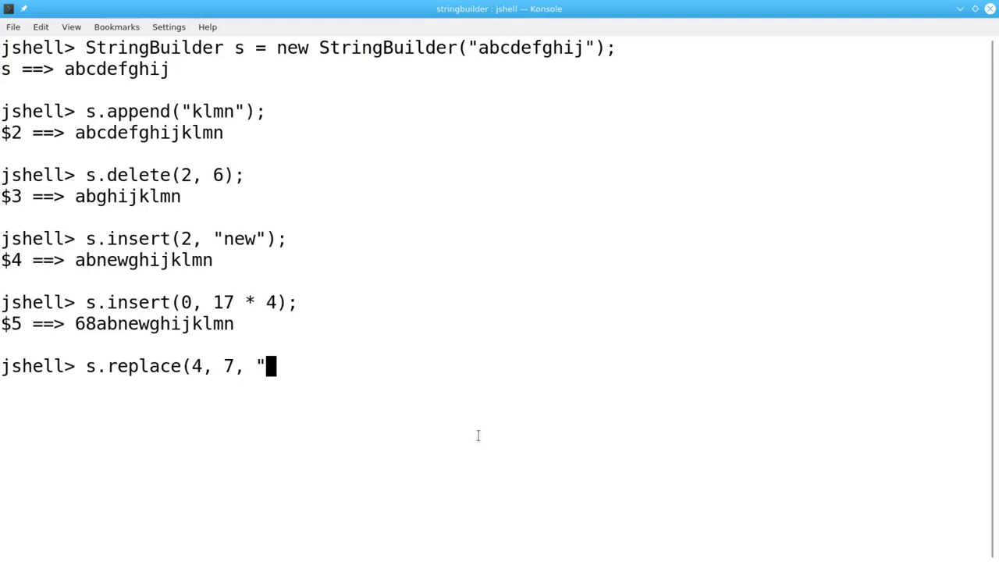
text(*replace)
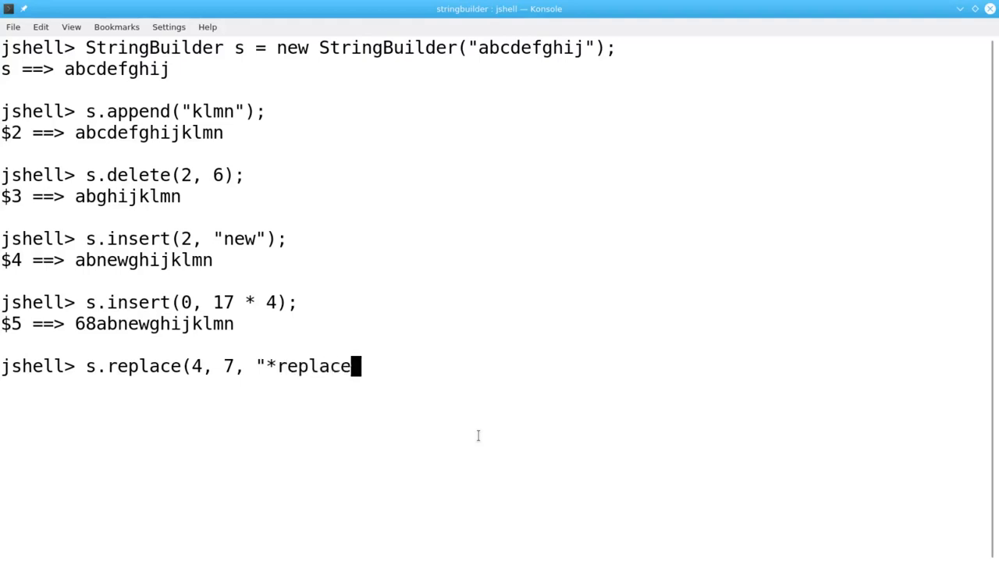
text(d*");)
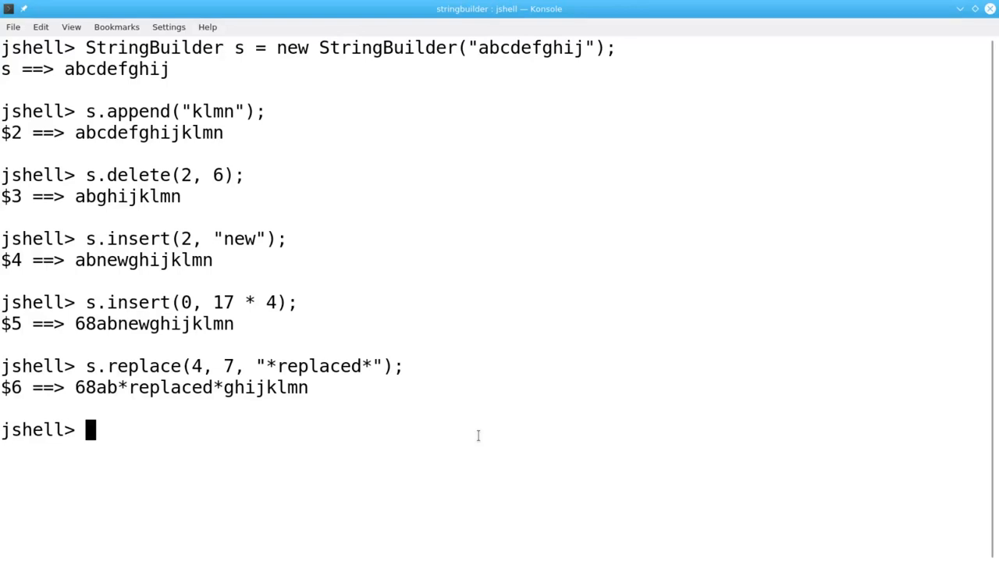
key(ctrl+l)
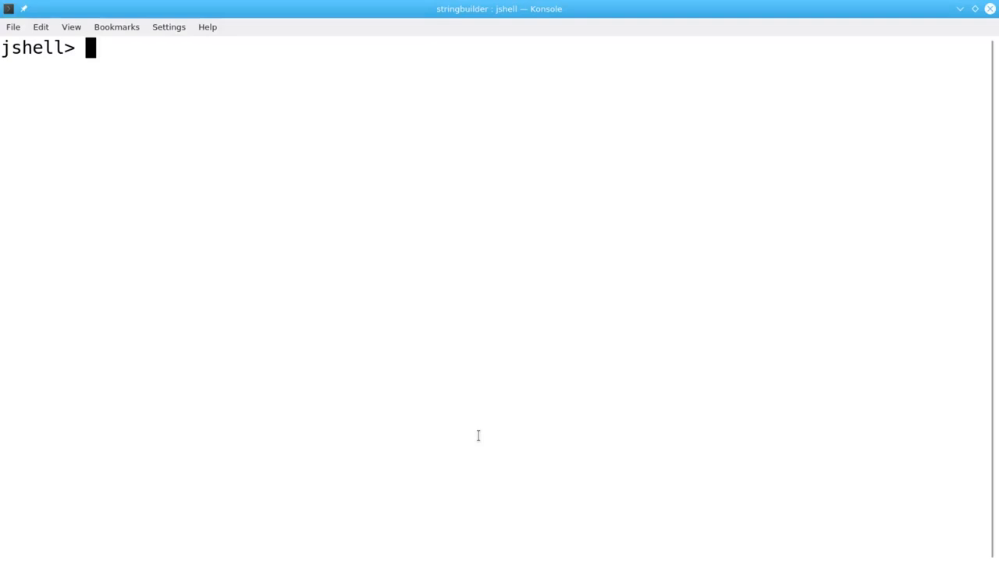
Enter s.setCharAt(0, 'M'); to change the first character of s to M.
text(s.setChar)
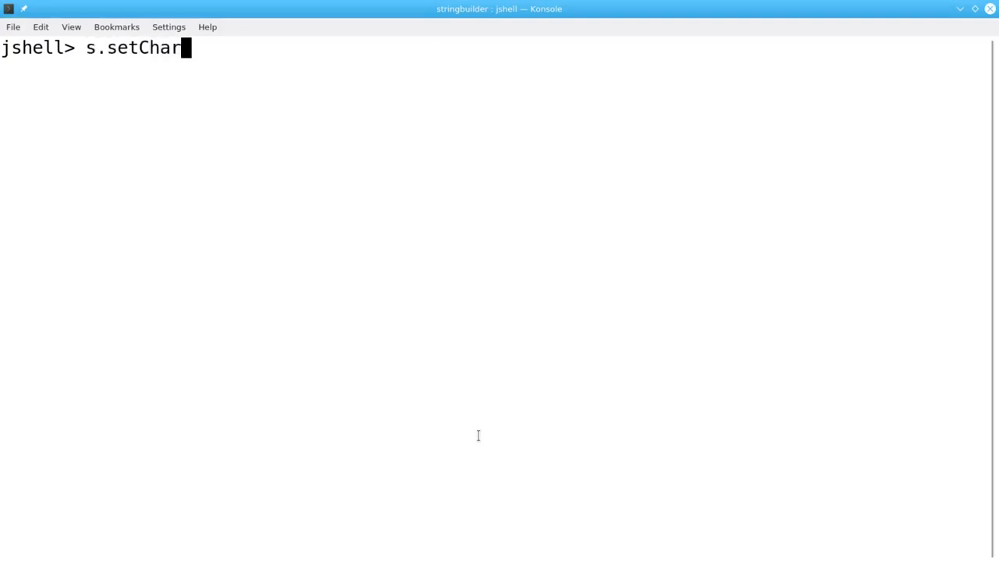
text(At()
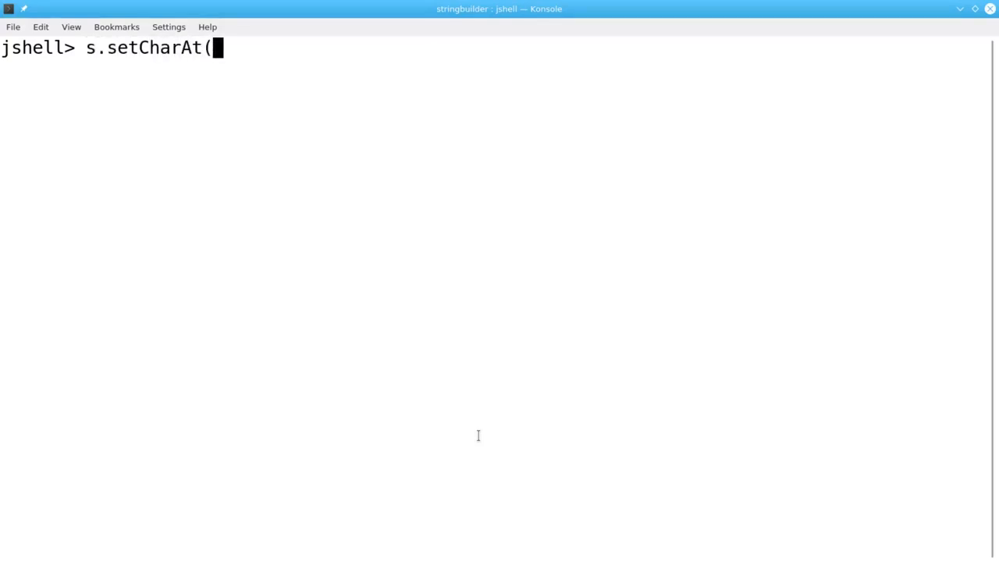
text(0, 'M)
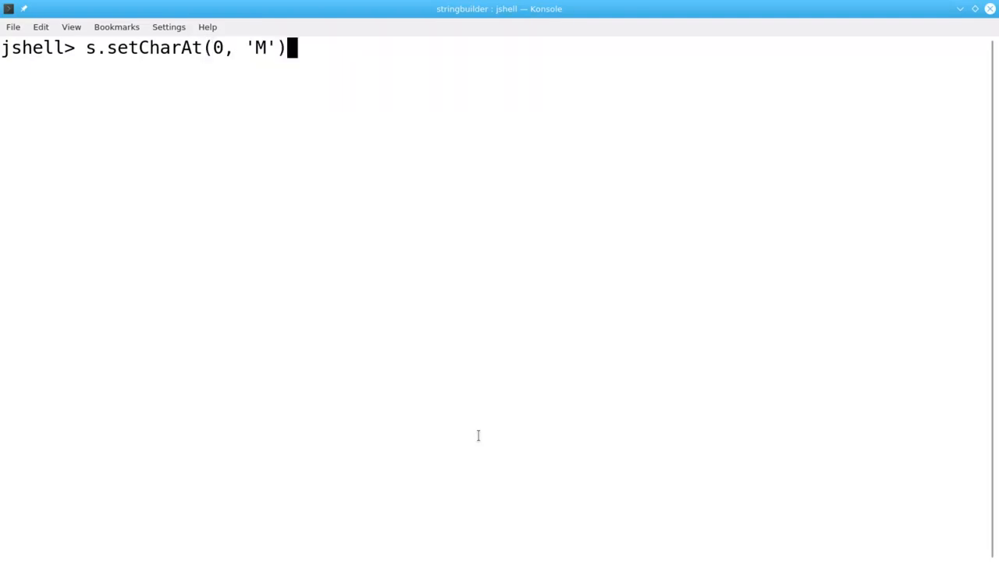
text(;)
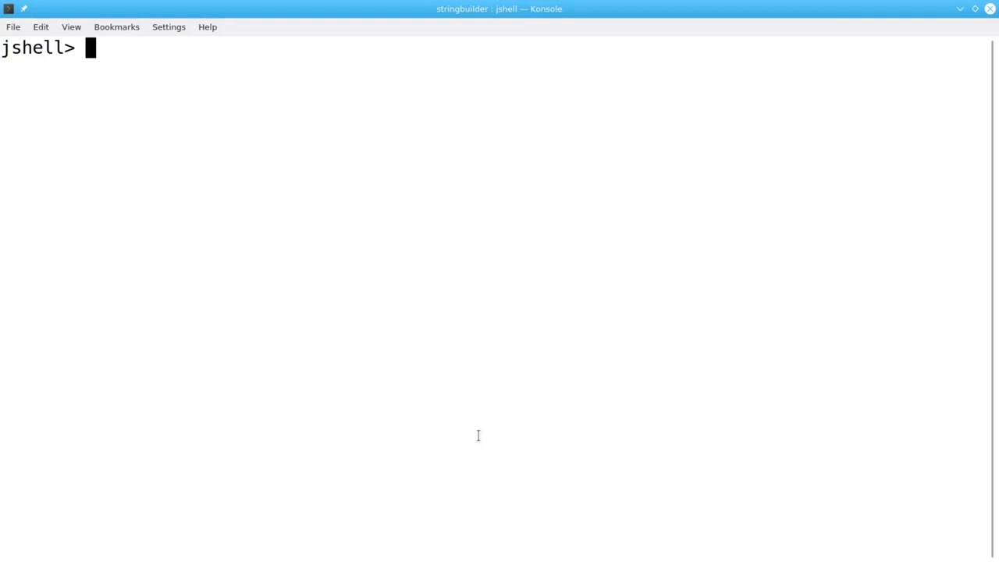
Reset s to a new StringBuilder holding "abcdefghij".
text(s =)
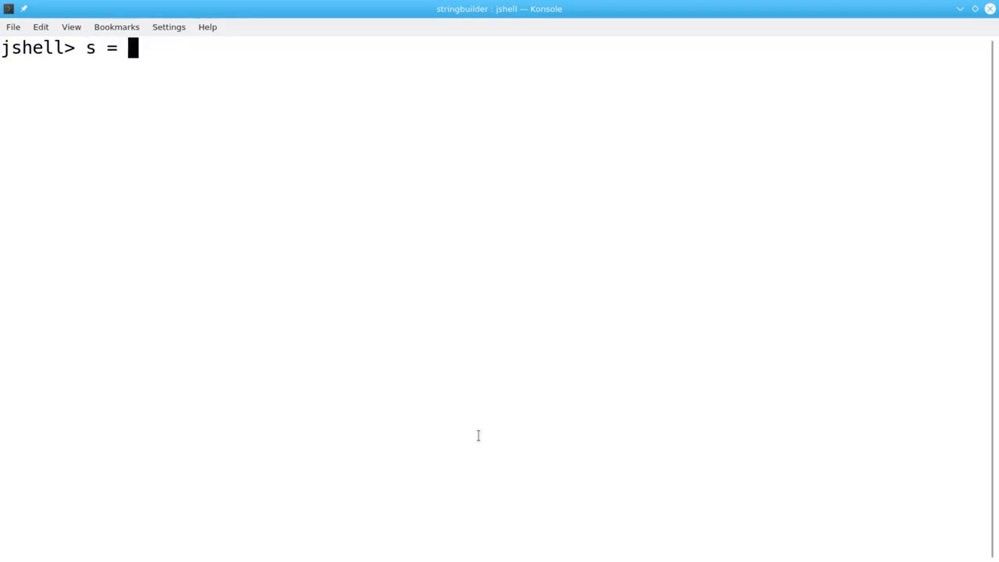
text(new StringB)
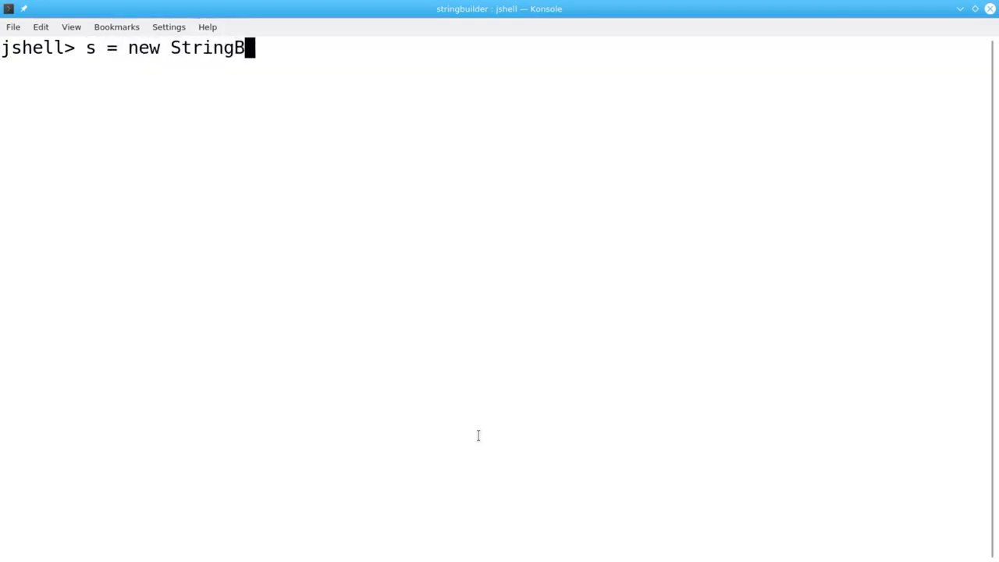
text(uilder("abc)
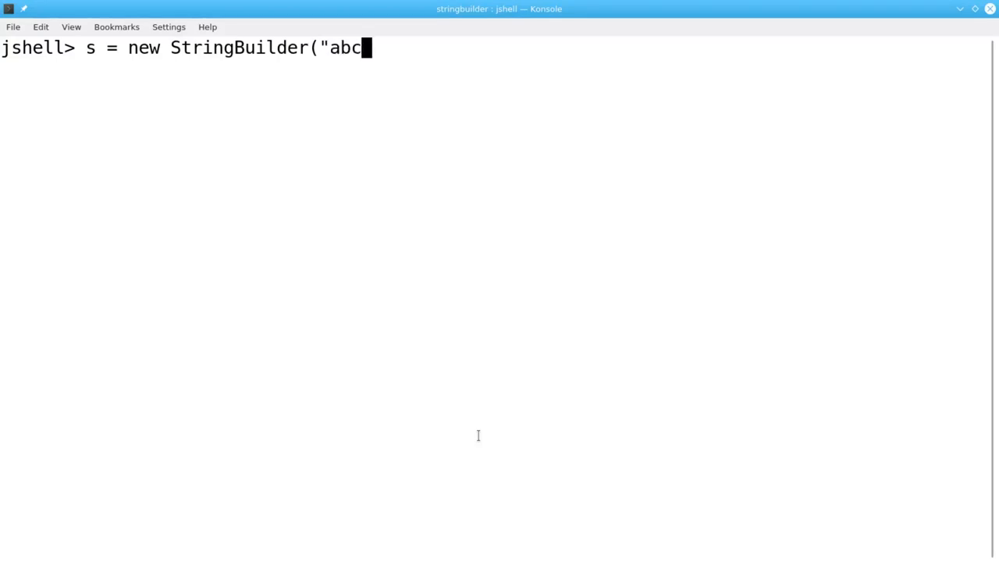
text(defghij");)
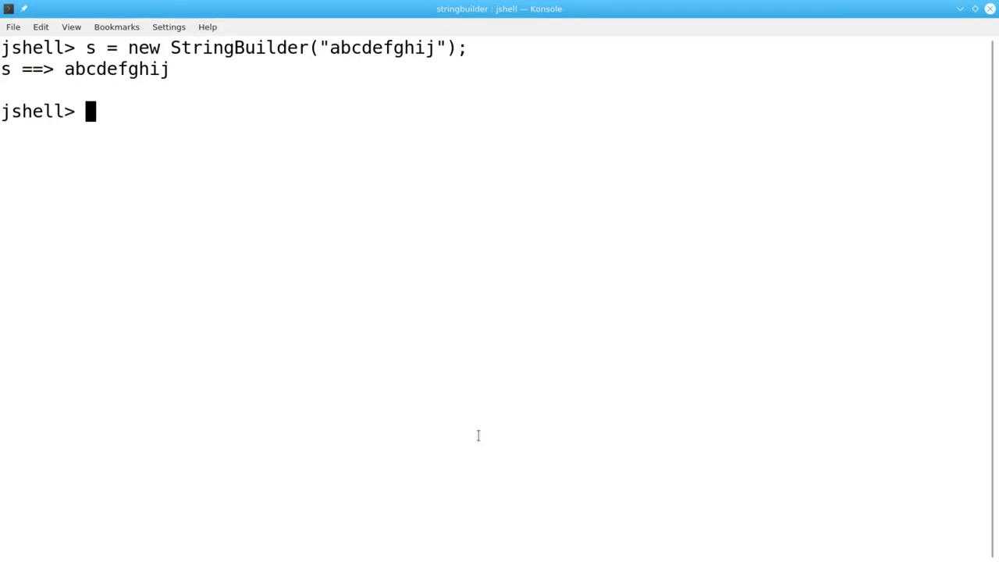
Compose the chained call s.append("klmn").delete(2, 6).insert(2, "new") without running it.
text(s.appen)
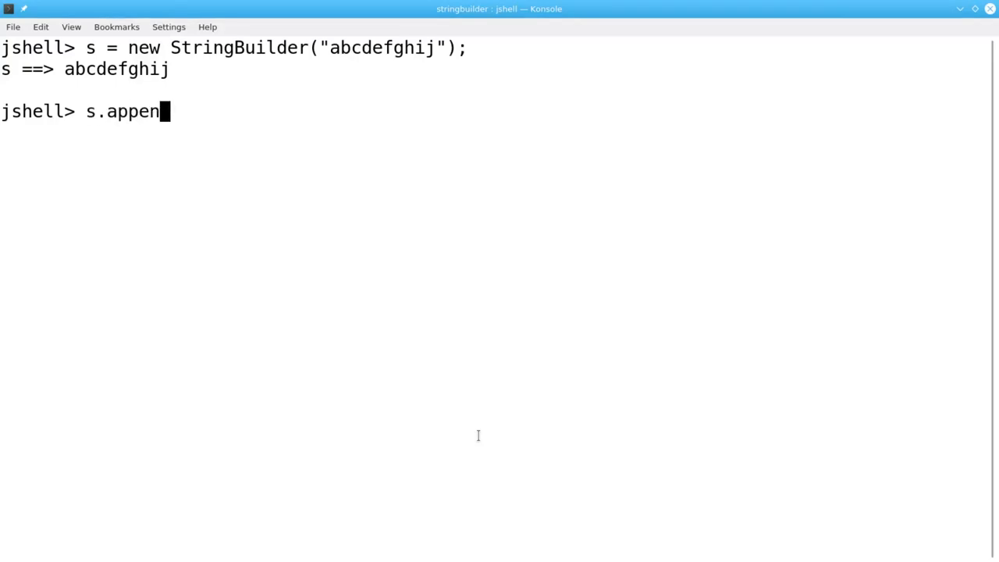
text(d("kl)
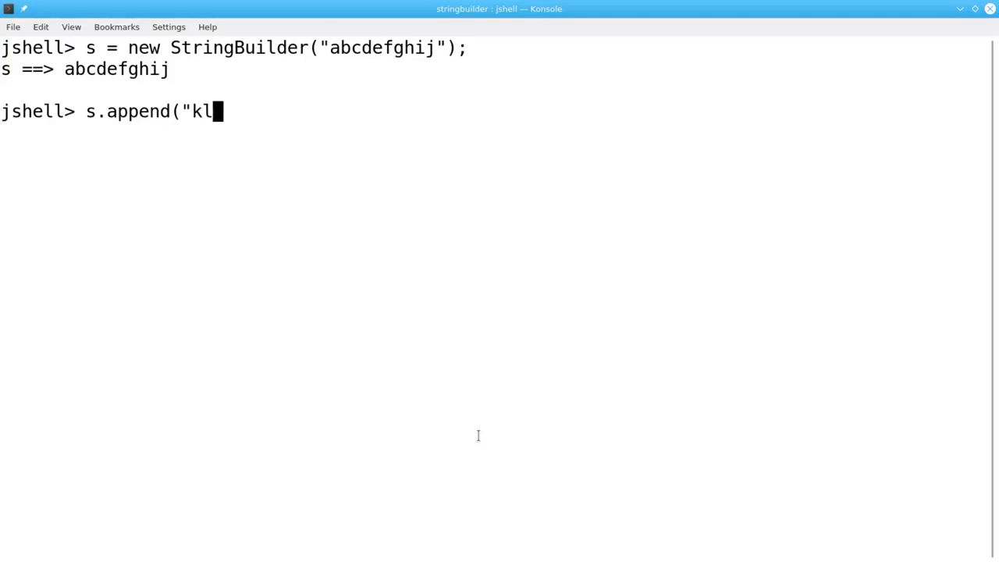
text(mn"))
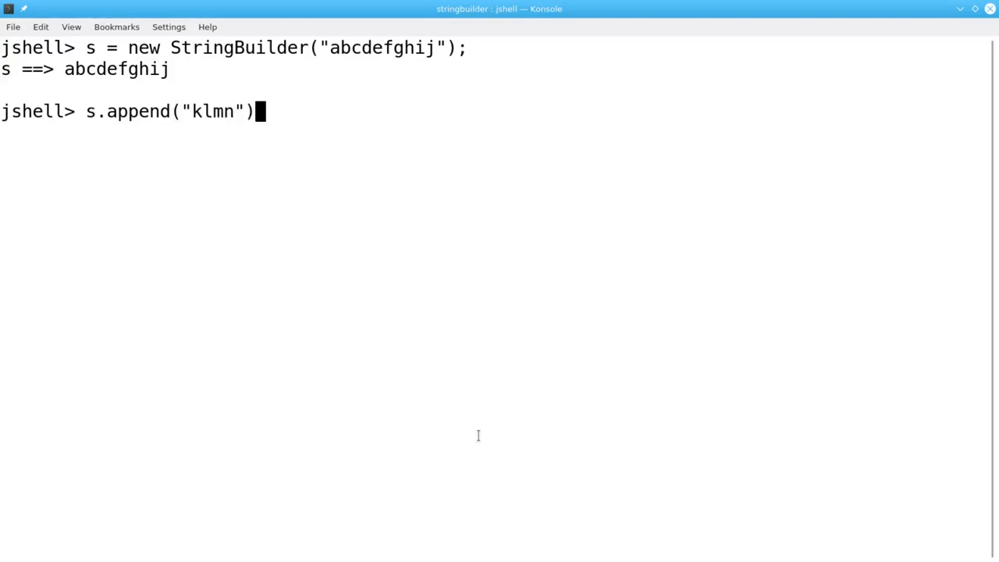
text(.delete)
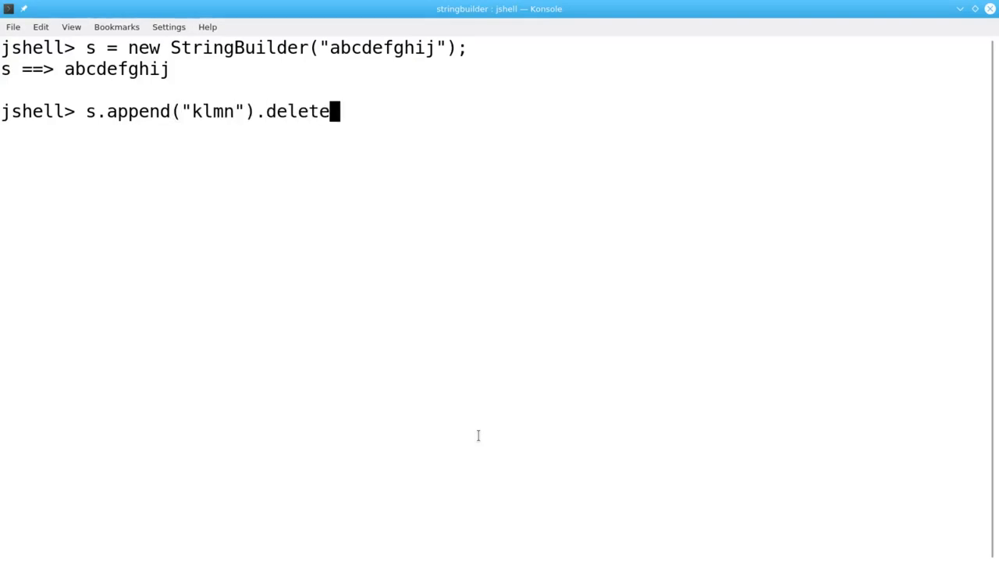
text((2, 6)
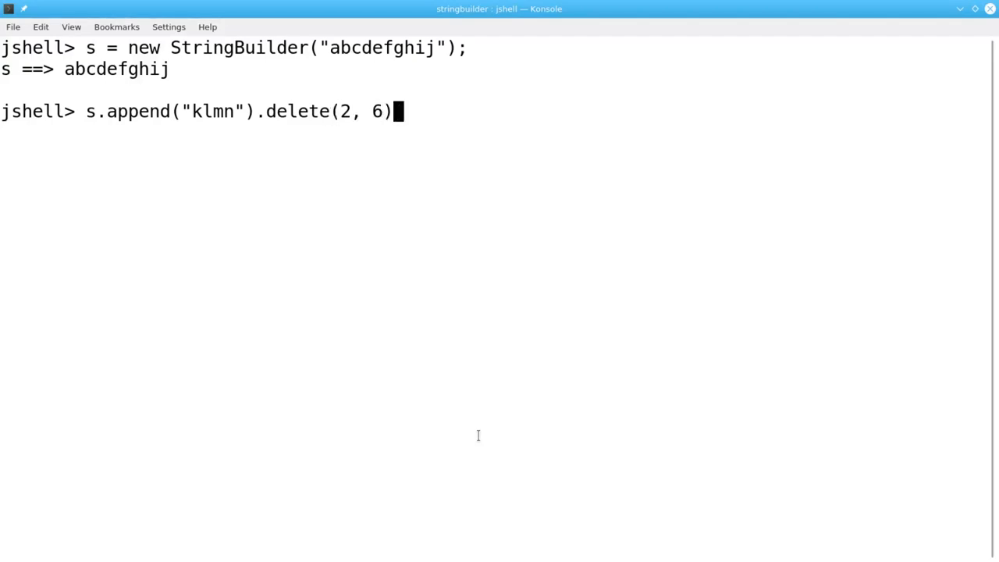
text(.)
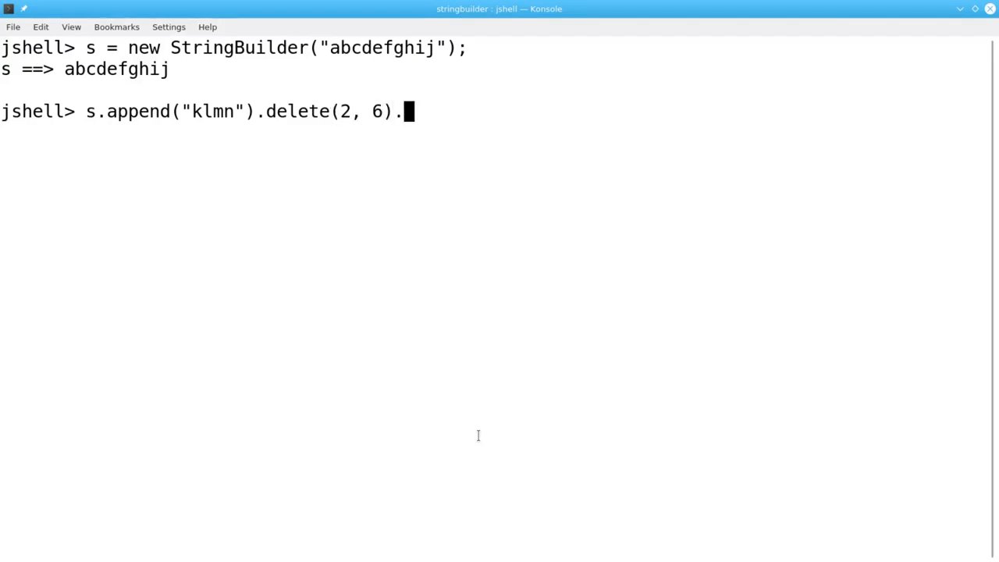
text(insert)
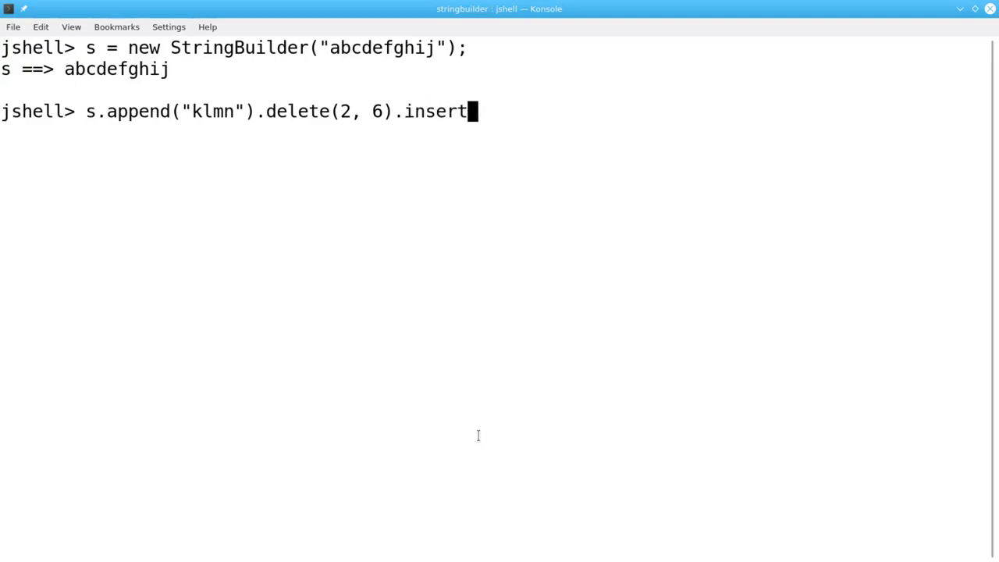
text((2,)
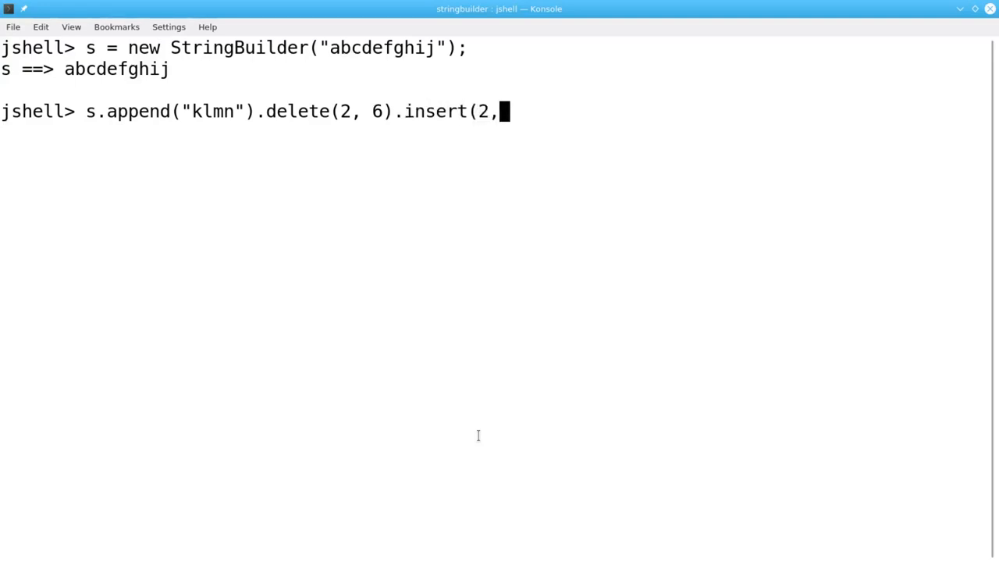
text("new"))
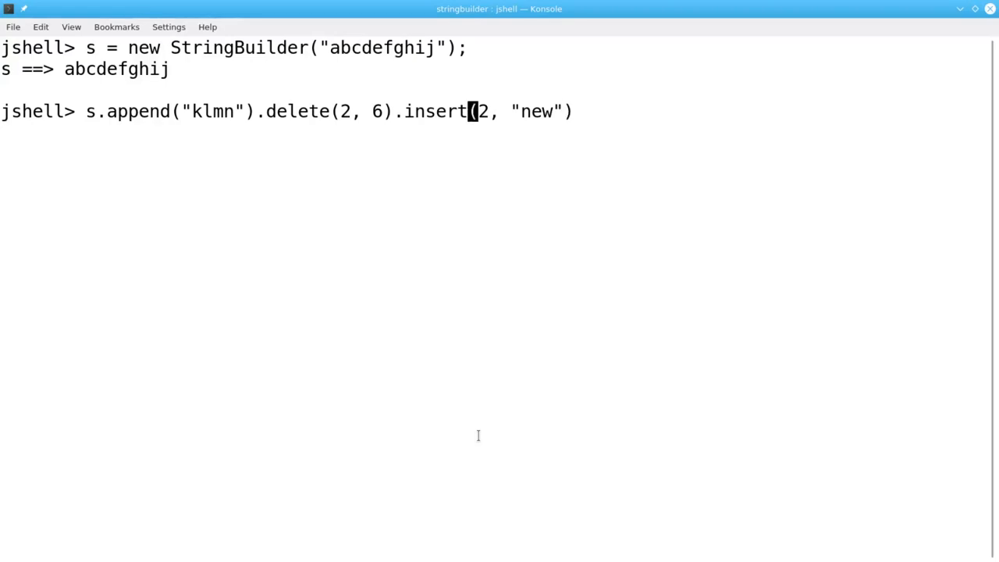